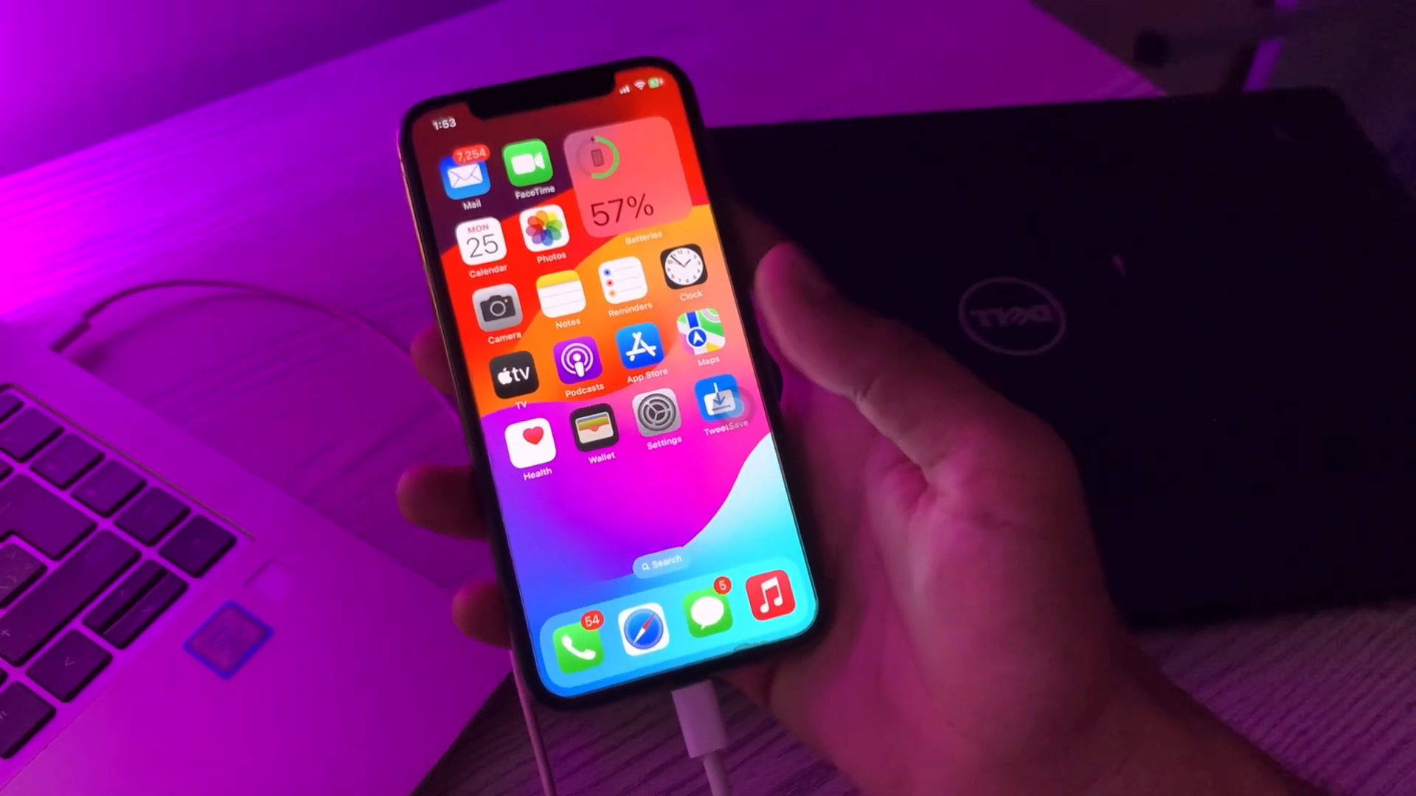
View the Phone settings list and confirm the Live Voicemail row shows it is on
click(658, 415)
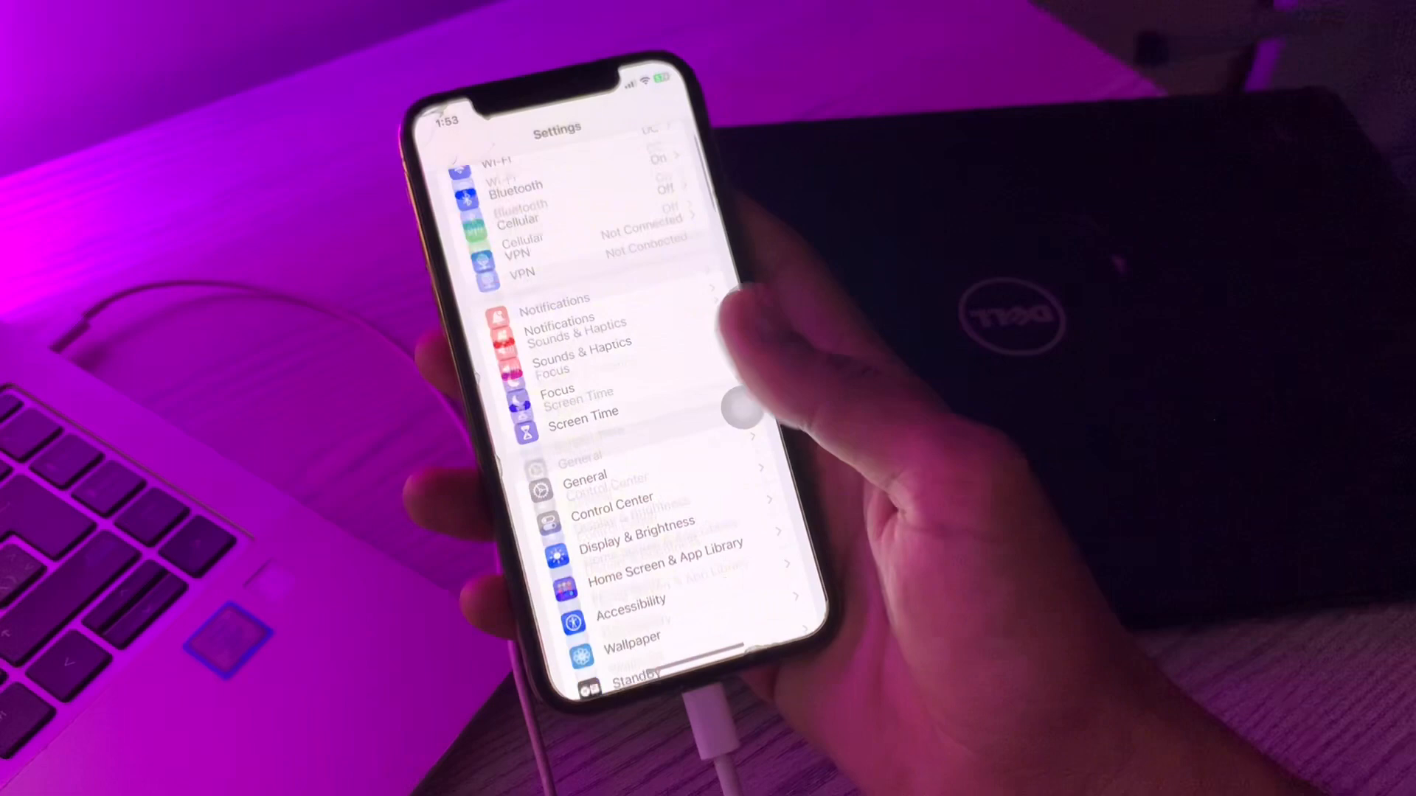
scroll(down, 3)
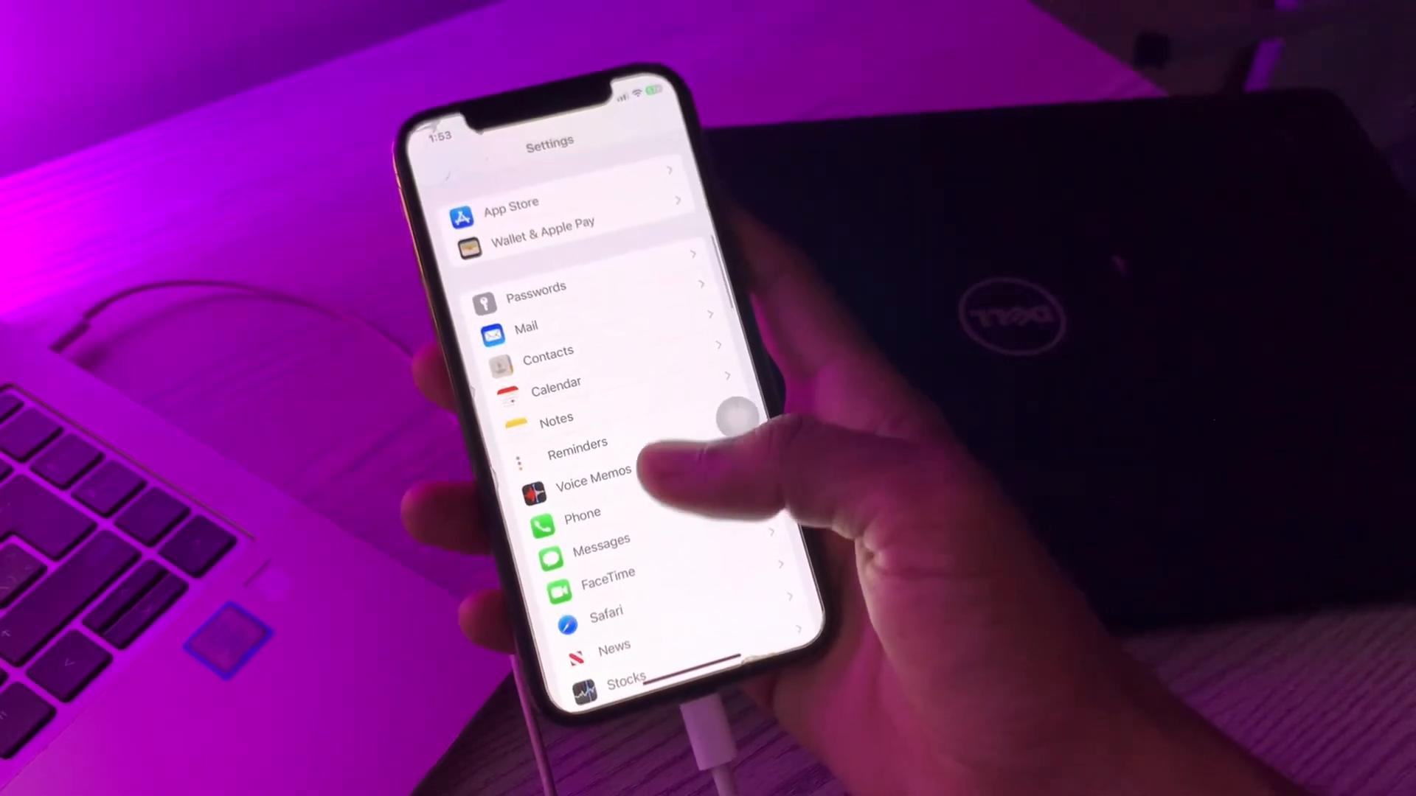
click(582, 513)
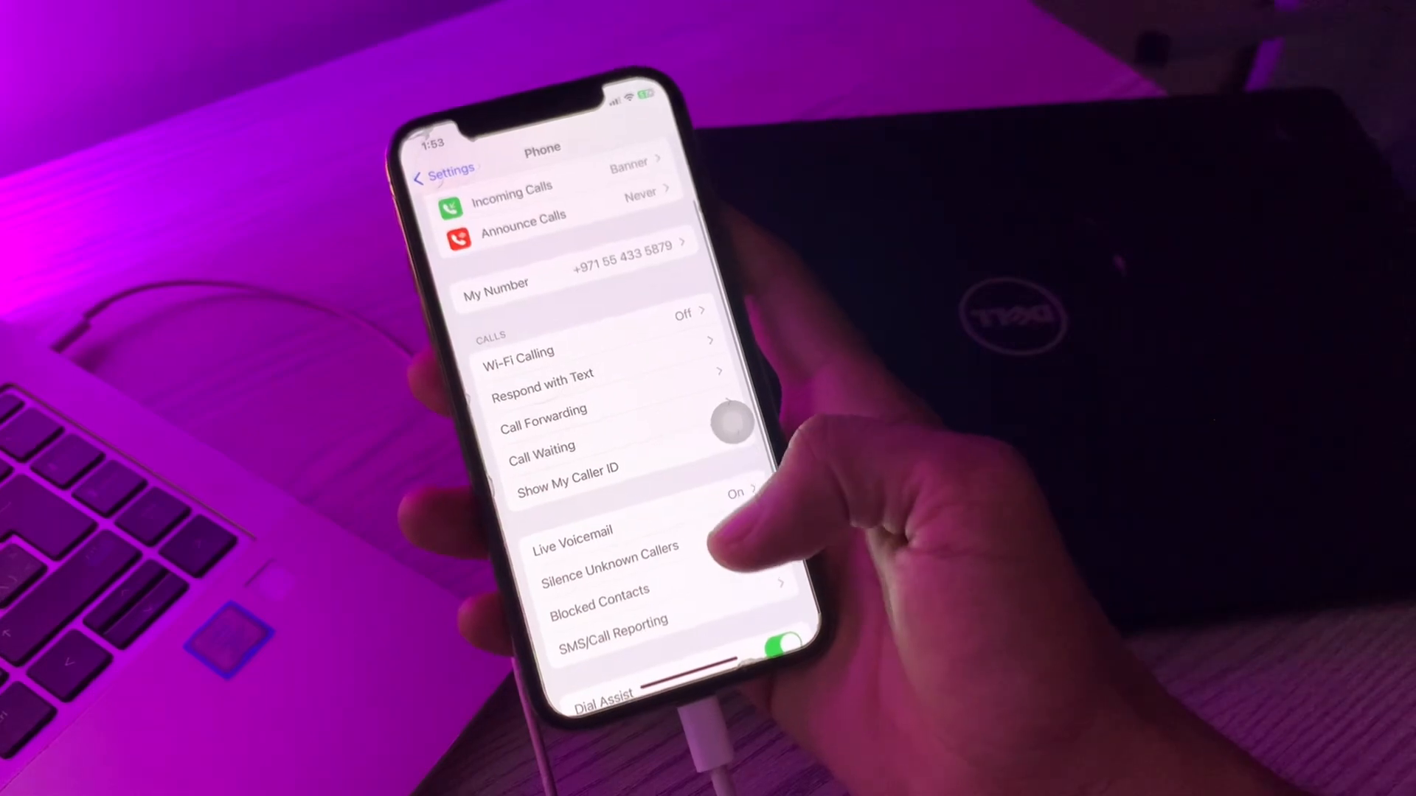
click(573, 528)
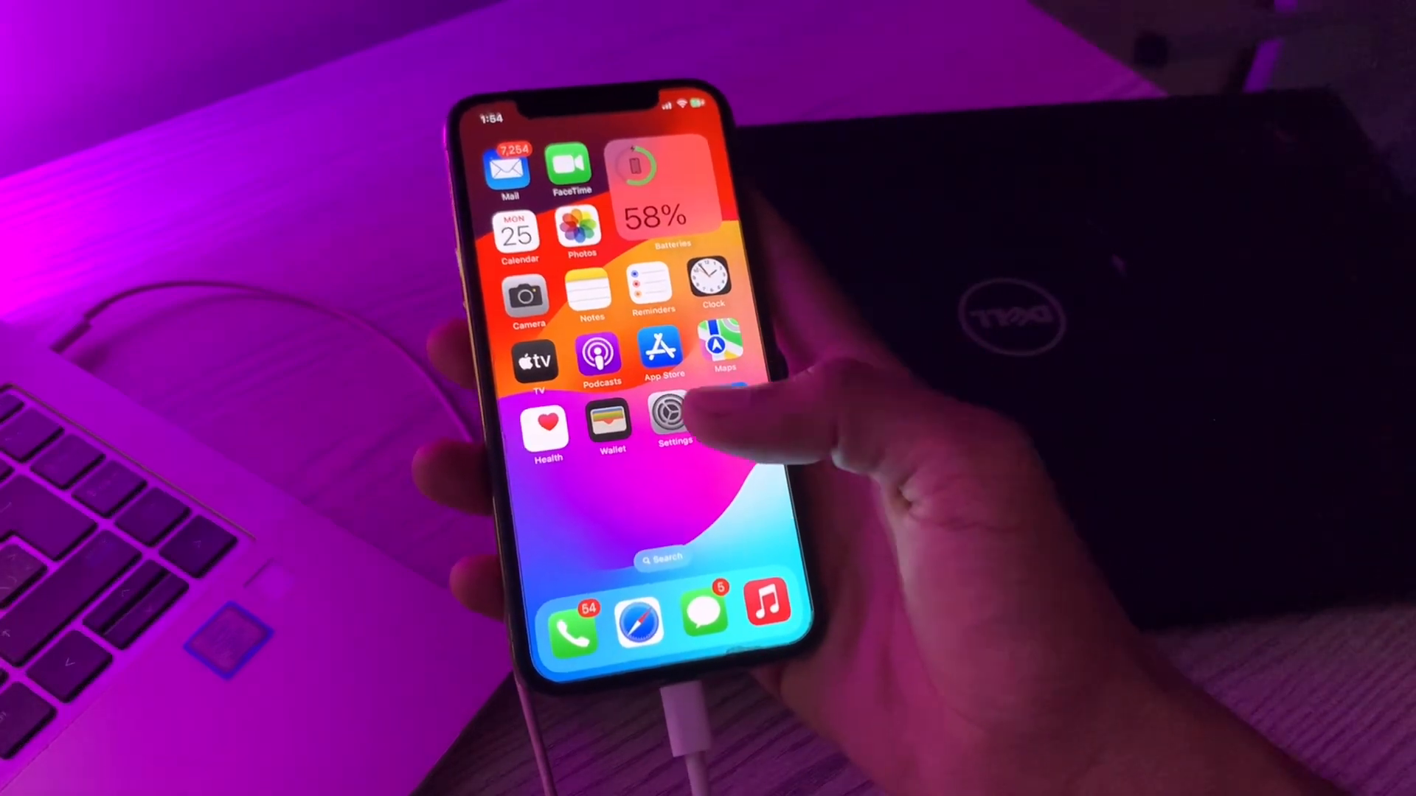
click(676, 418)
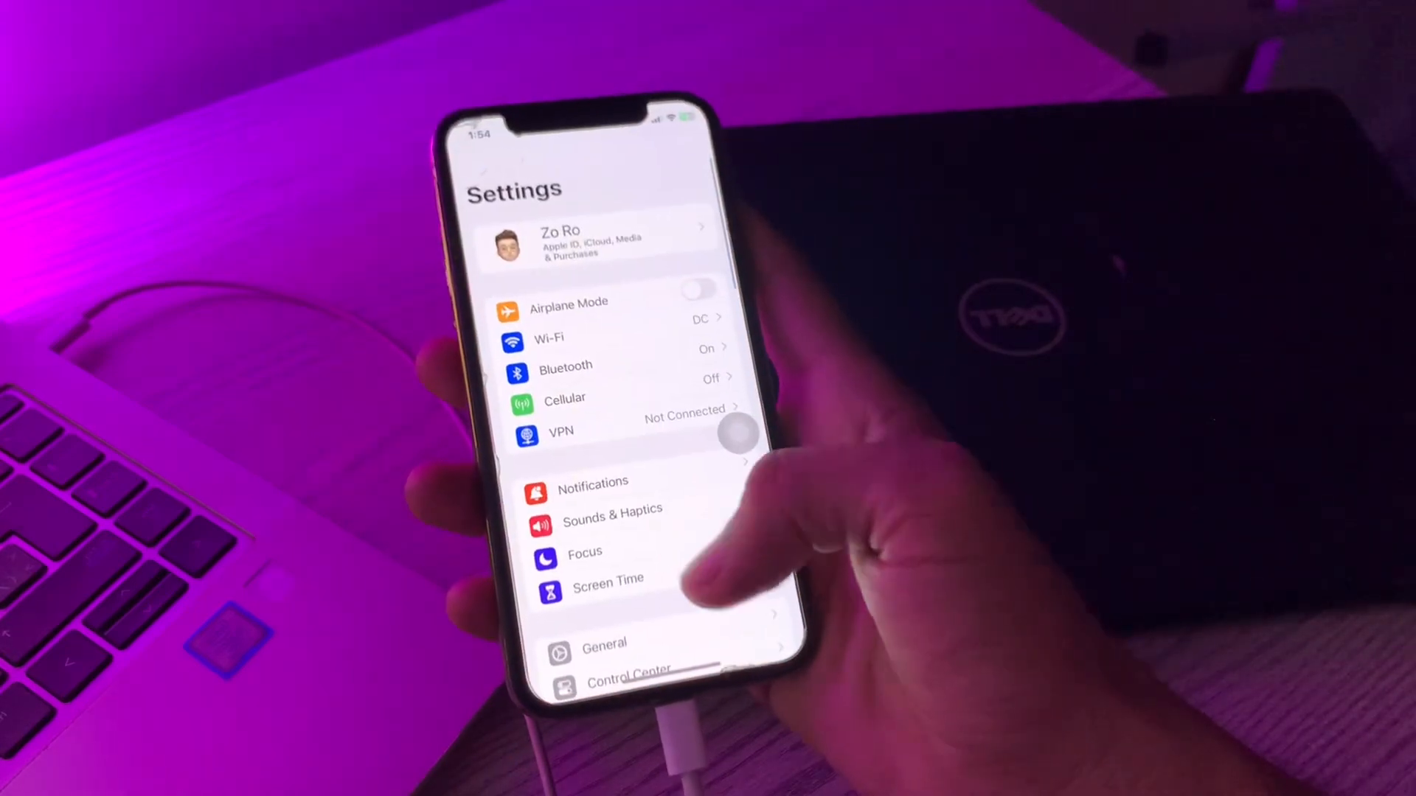
click(603, 643)
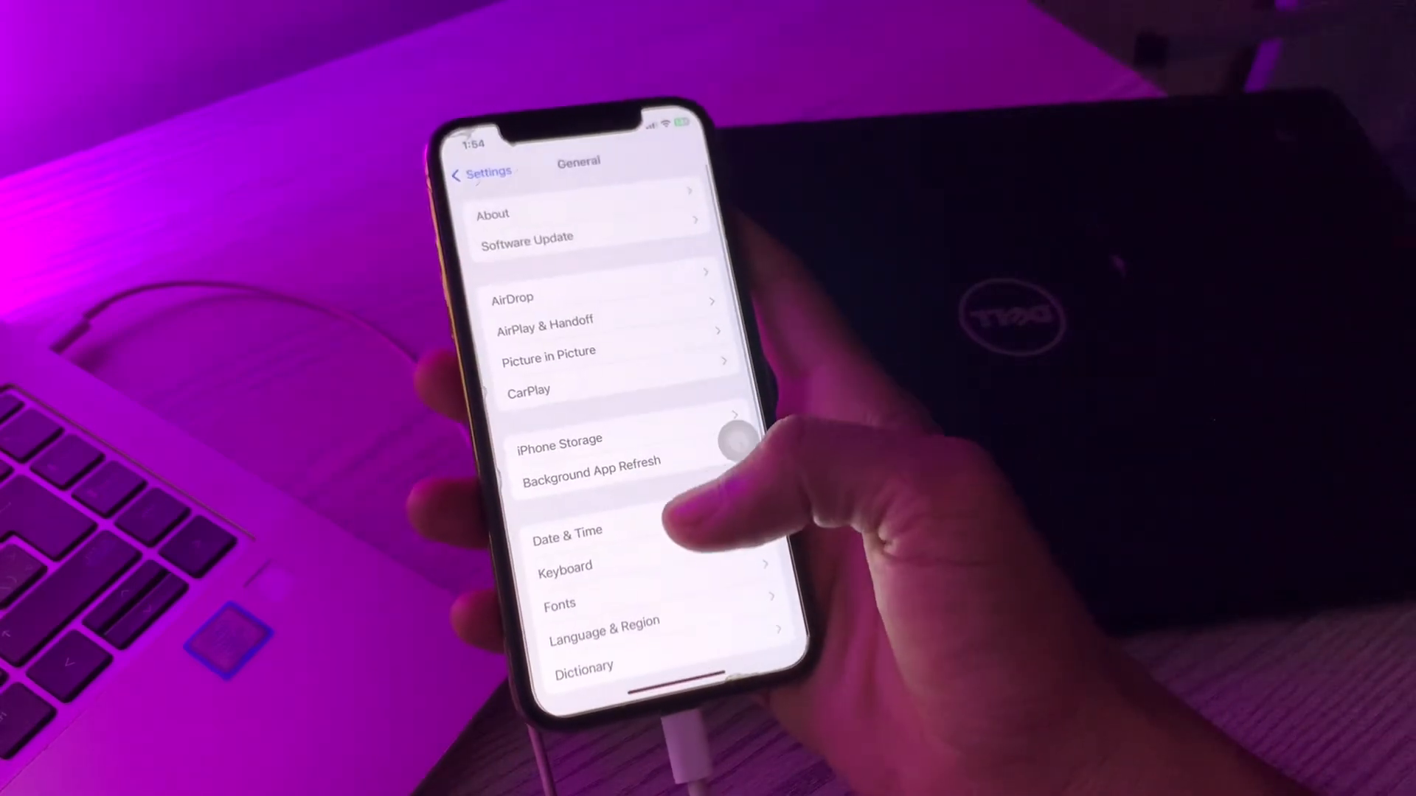
click(603, 620)
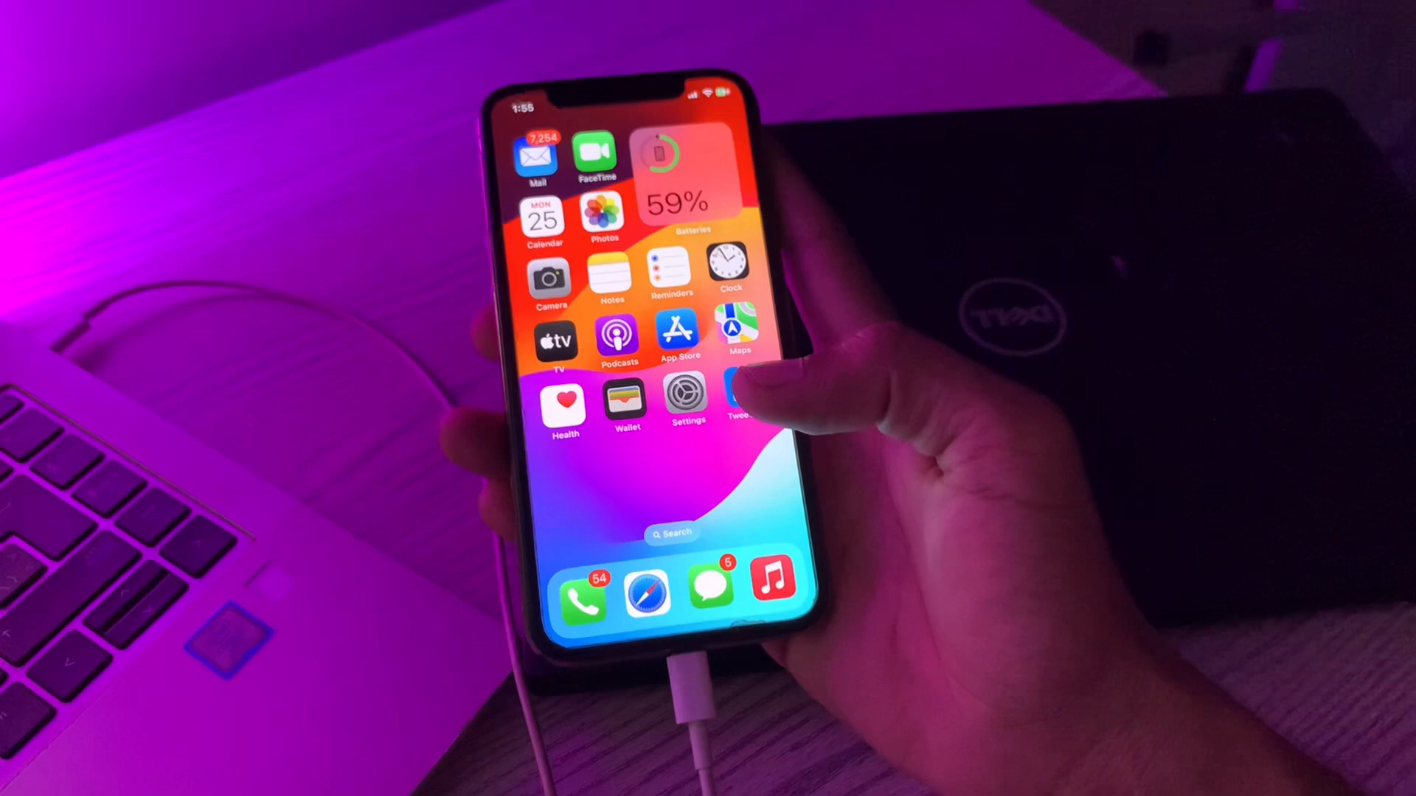
Browse the General section of Settings once more before returning to the home screen
click(683, 392)
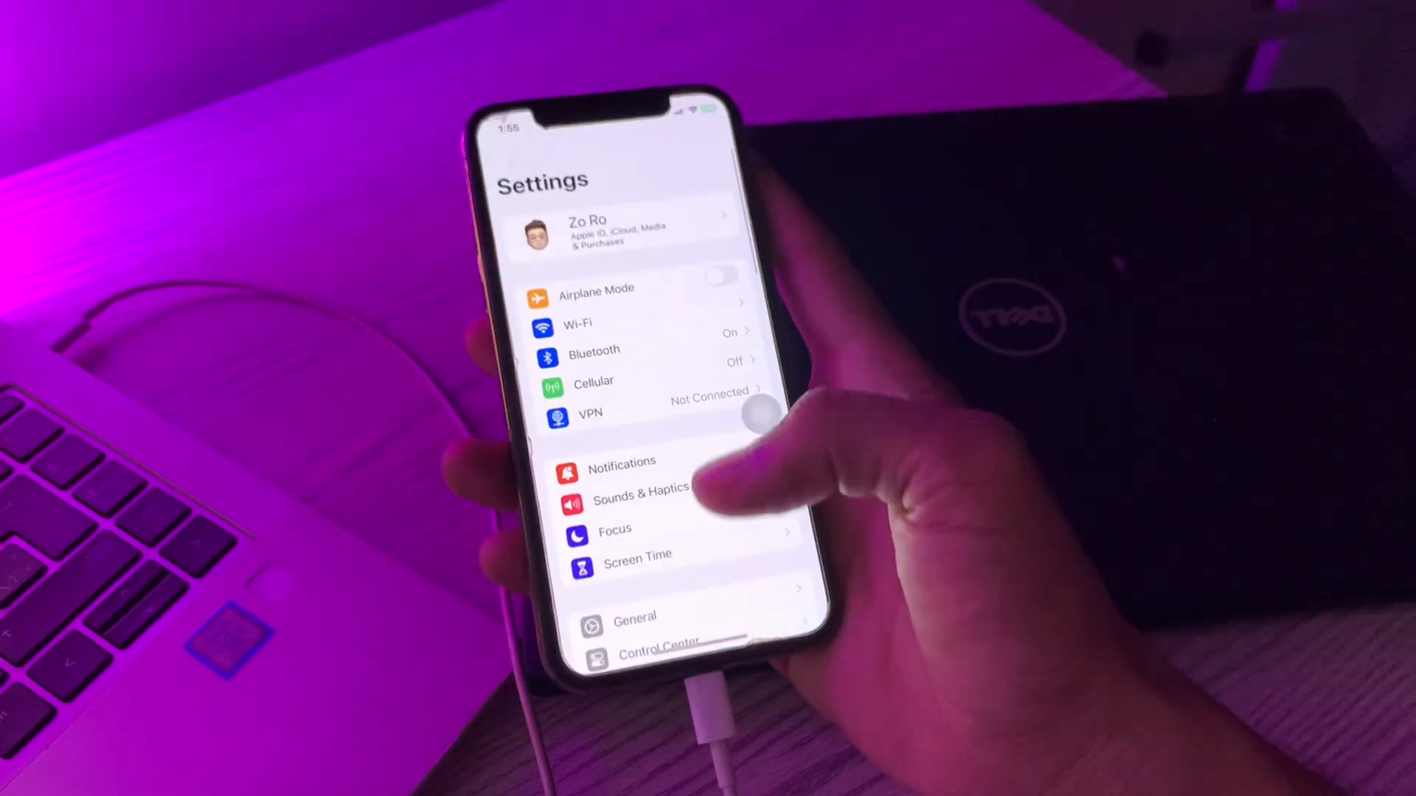
click(634, 616)
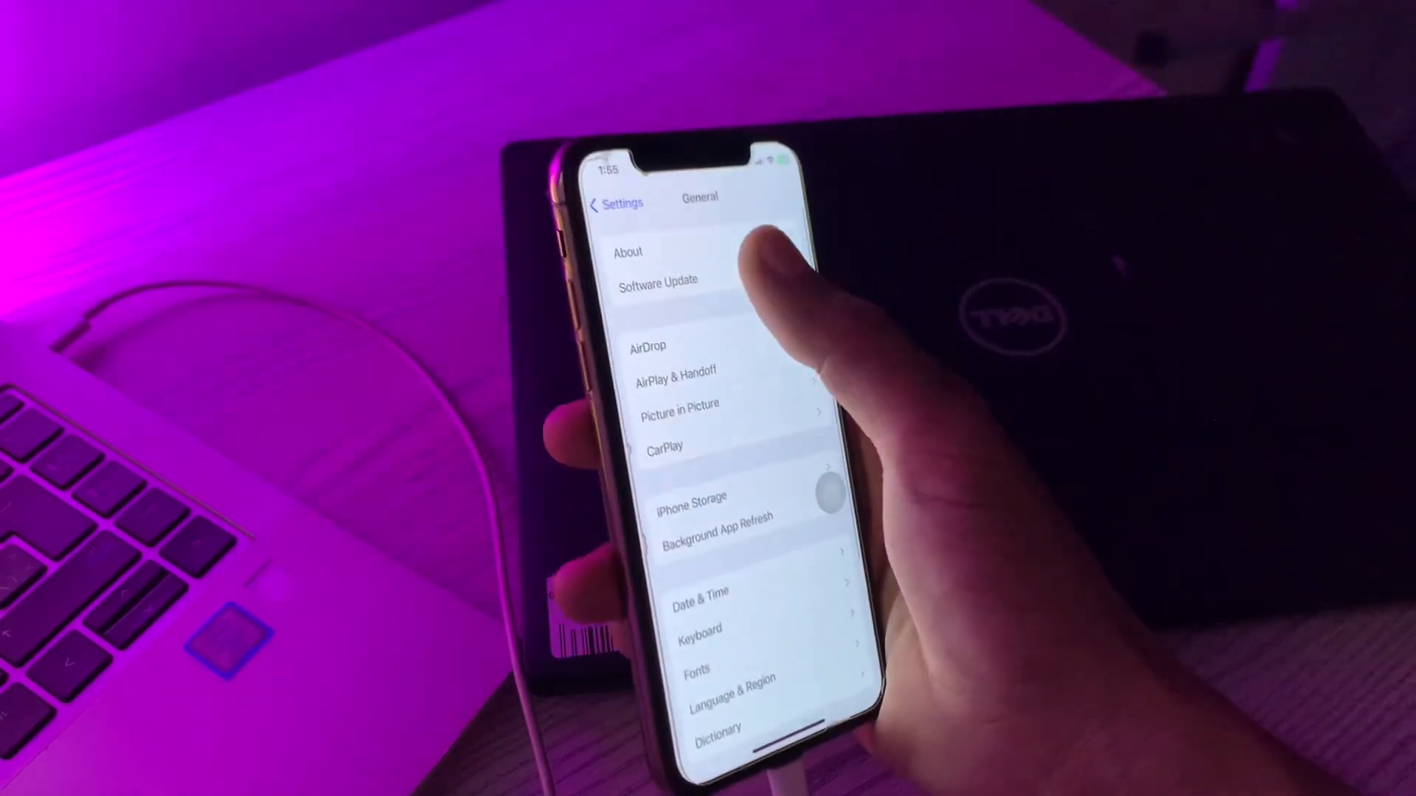
click(658, 280)
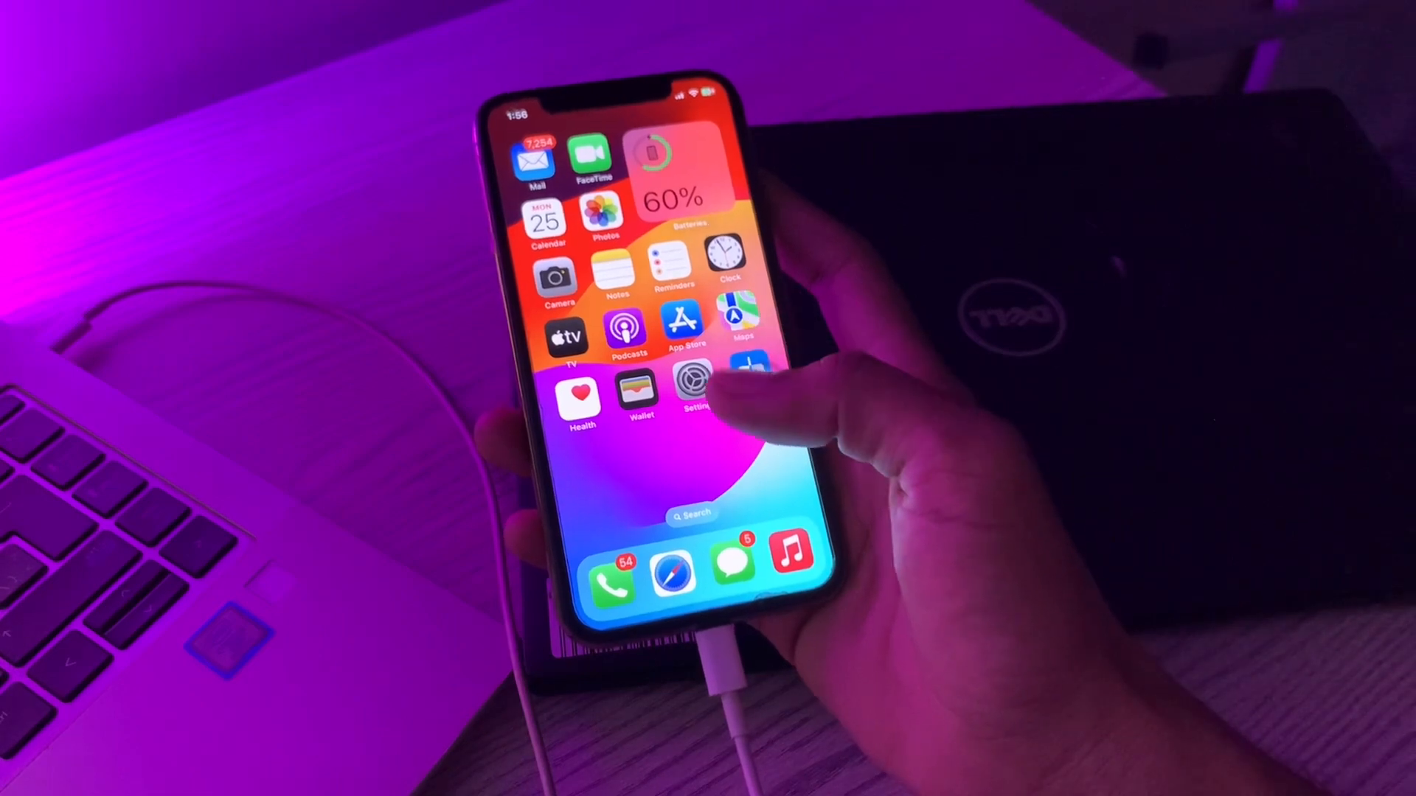
Return to the main Settings list from the home screen
click(693, 395)
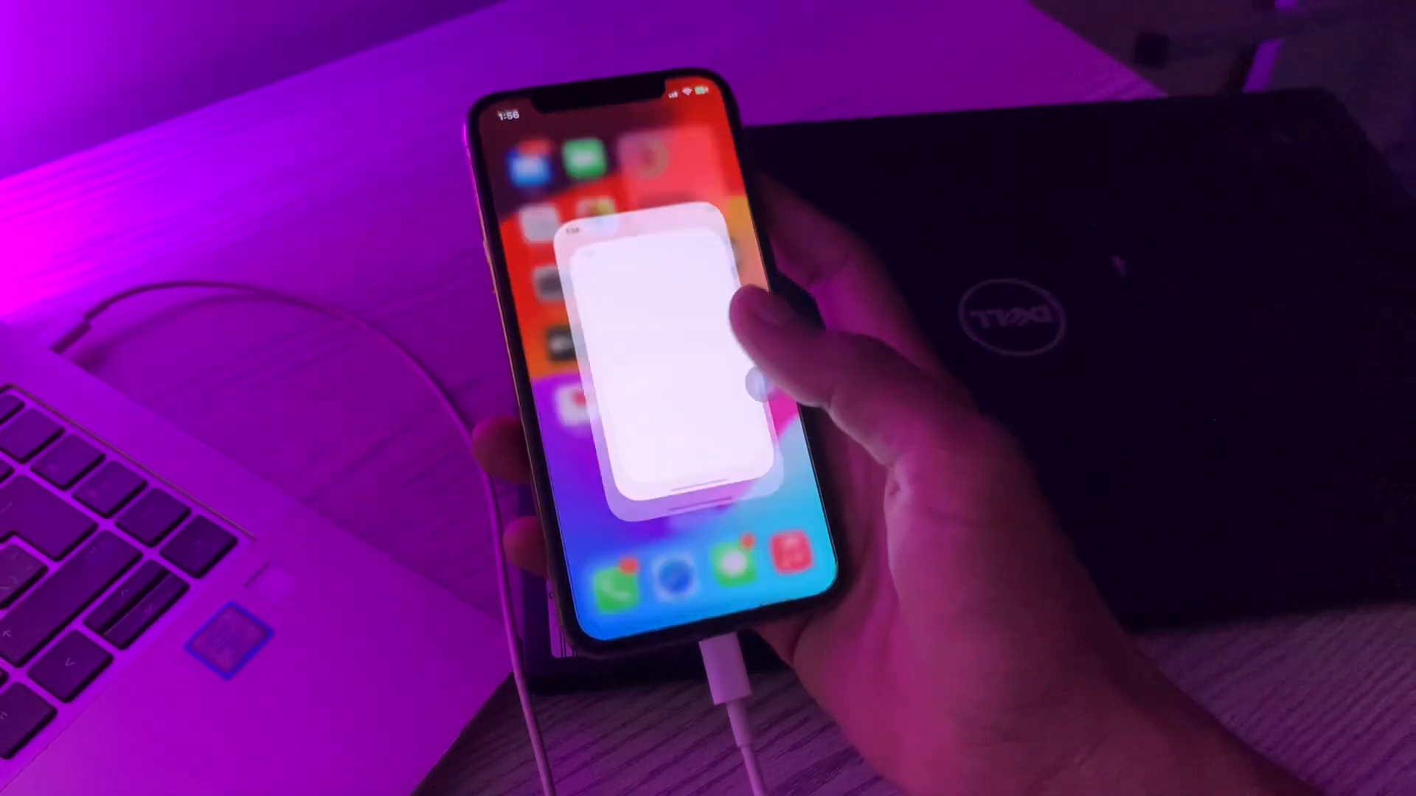
click(650, 361)
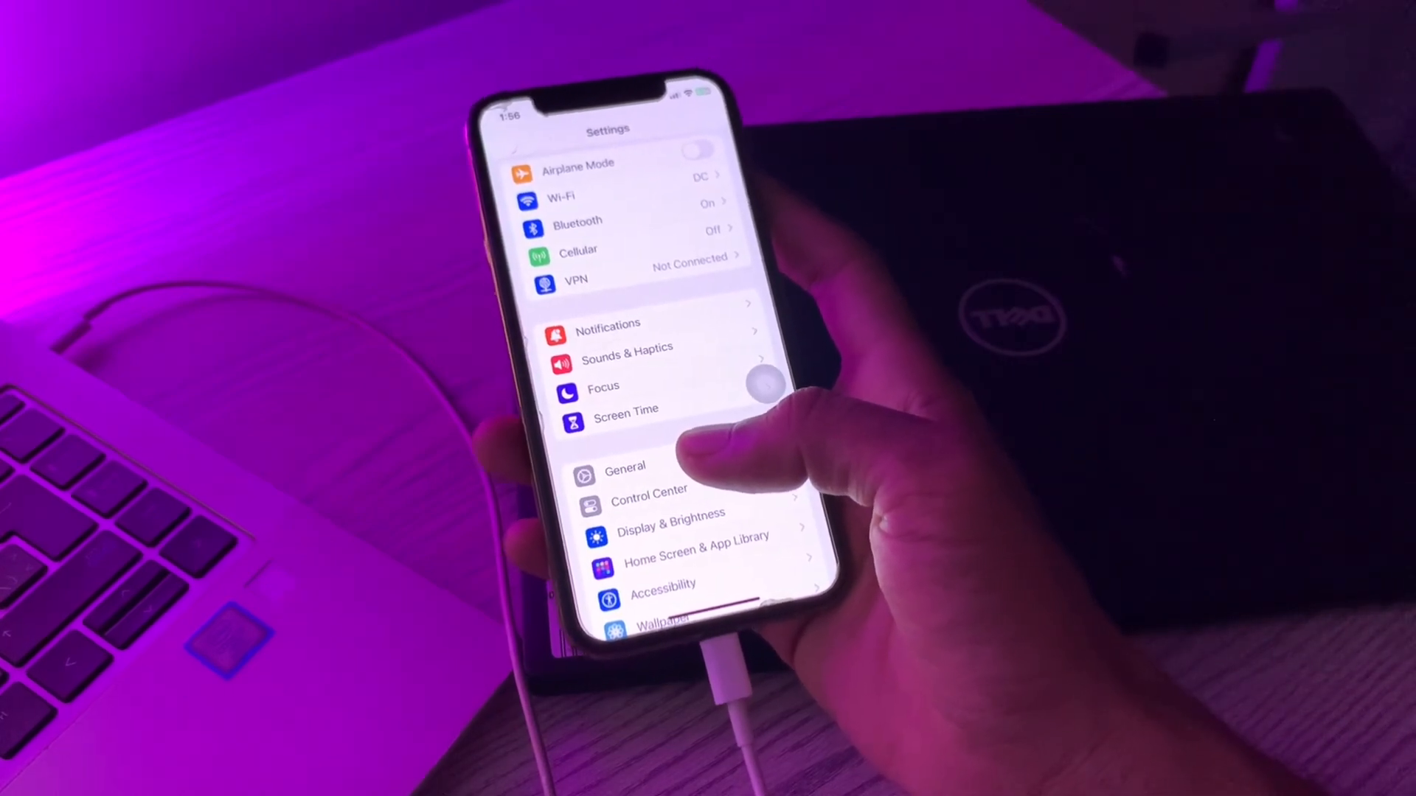
Choose Reset All Settings under General > Transfer or Reset iPhone, reaching the passcode prompt
click(625, 468)
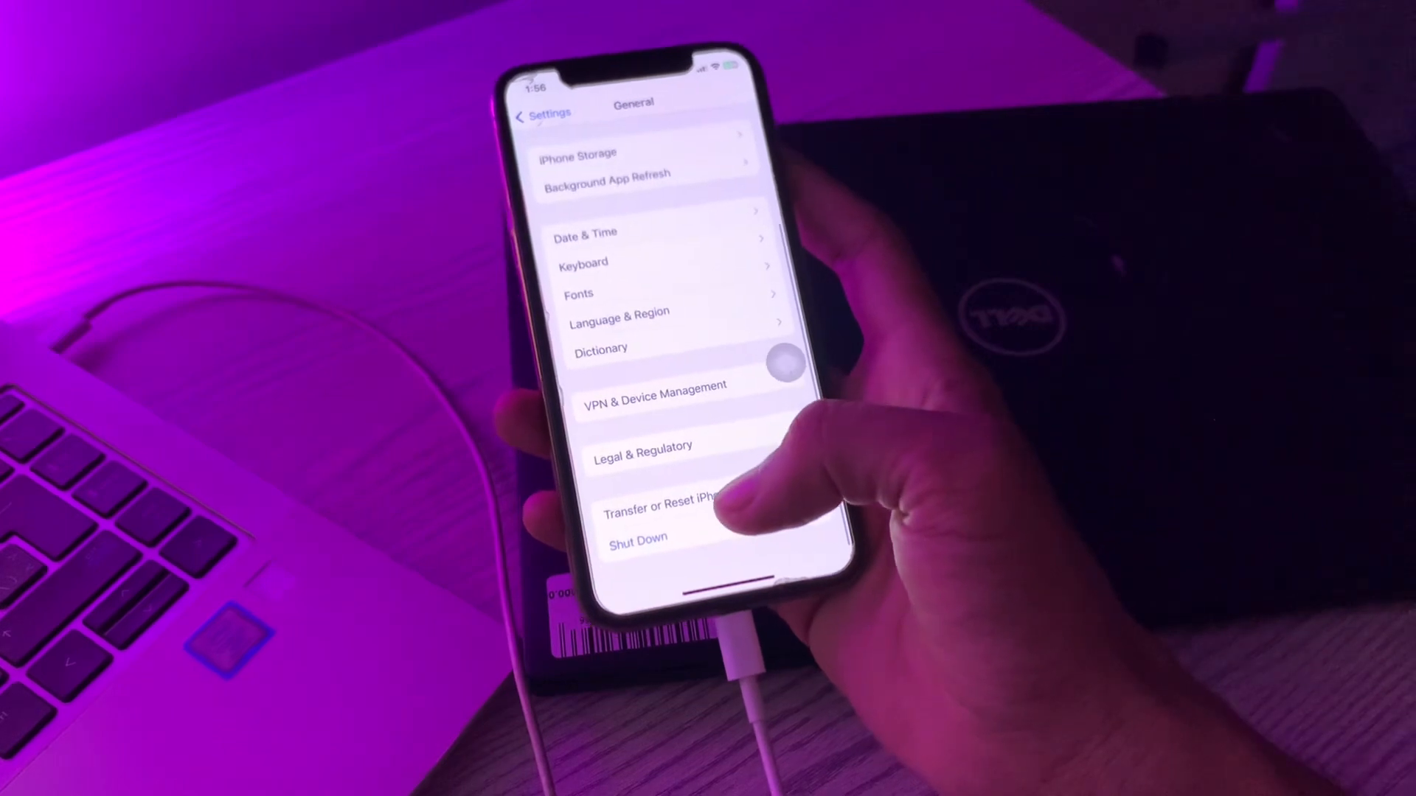
click(659, 505)
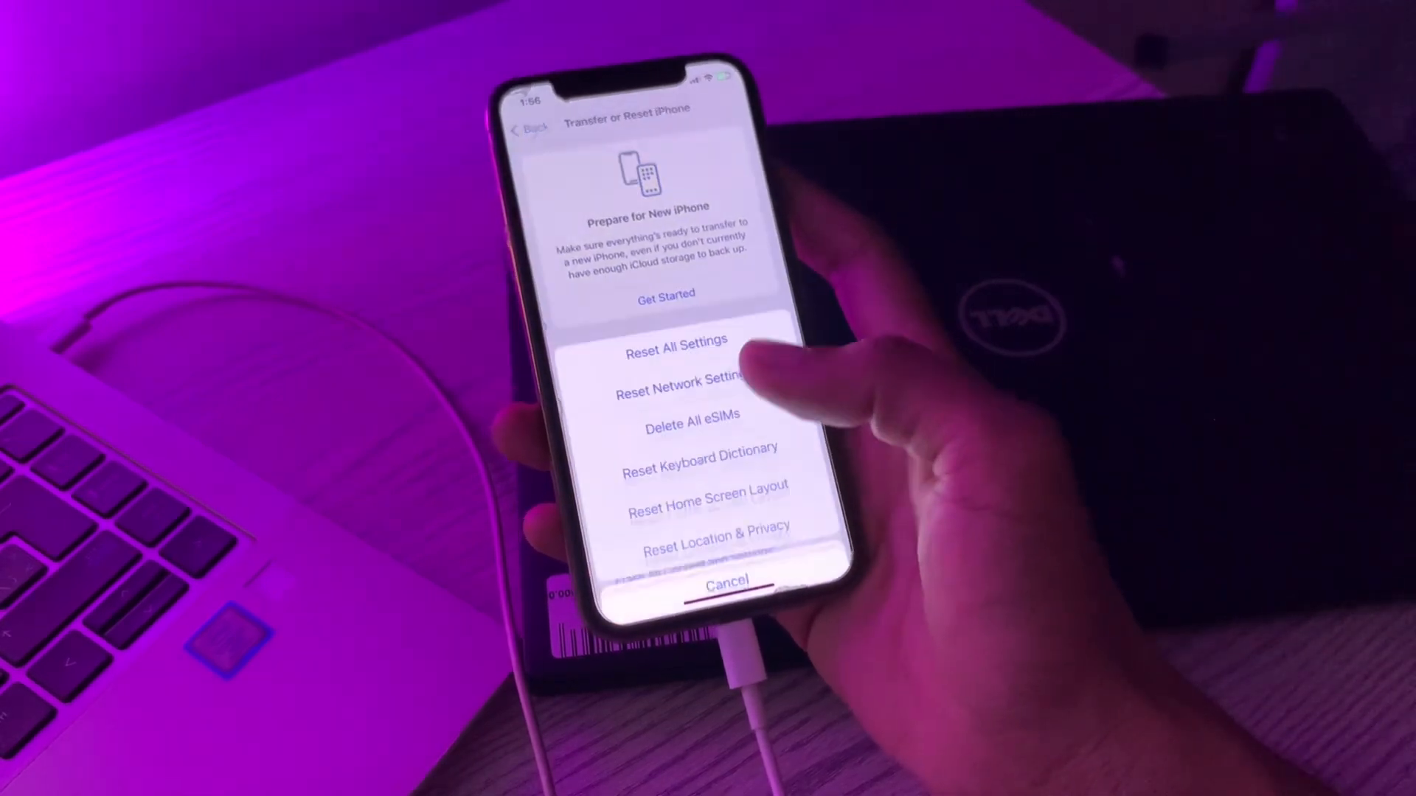
click(676, 339)
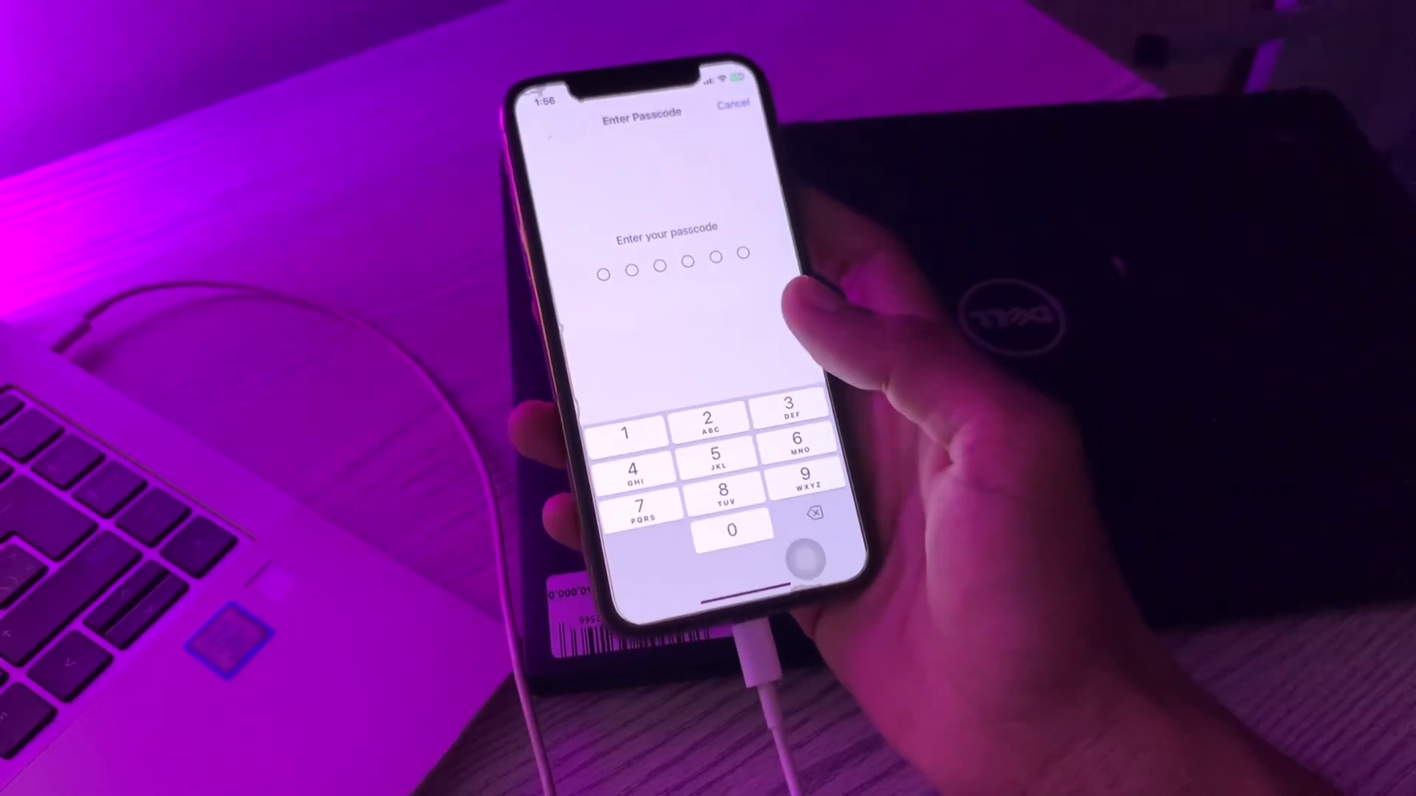